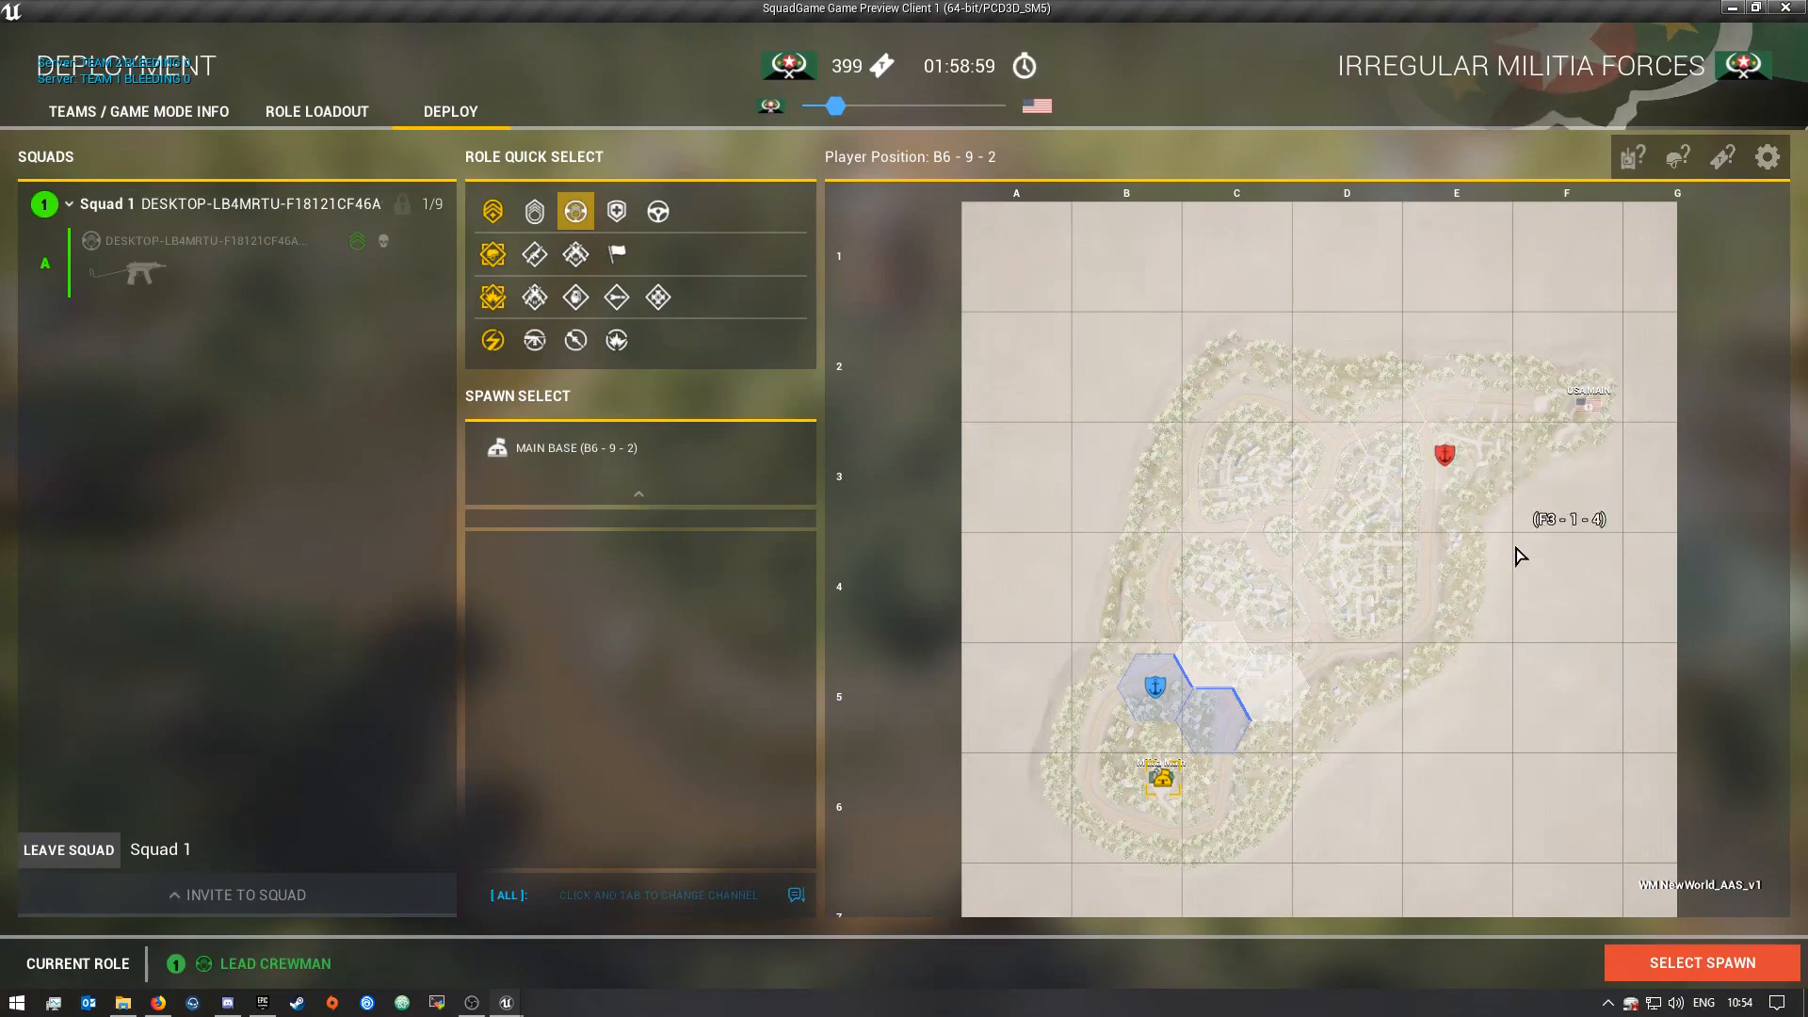
mouse_move(858, 209)
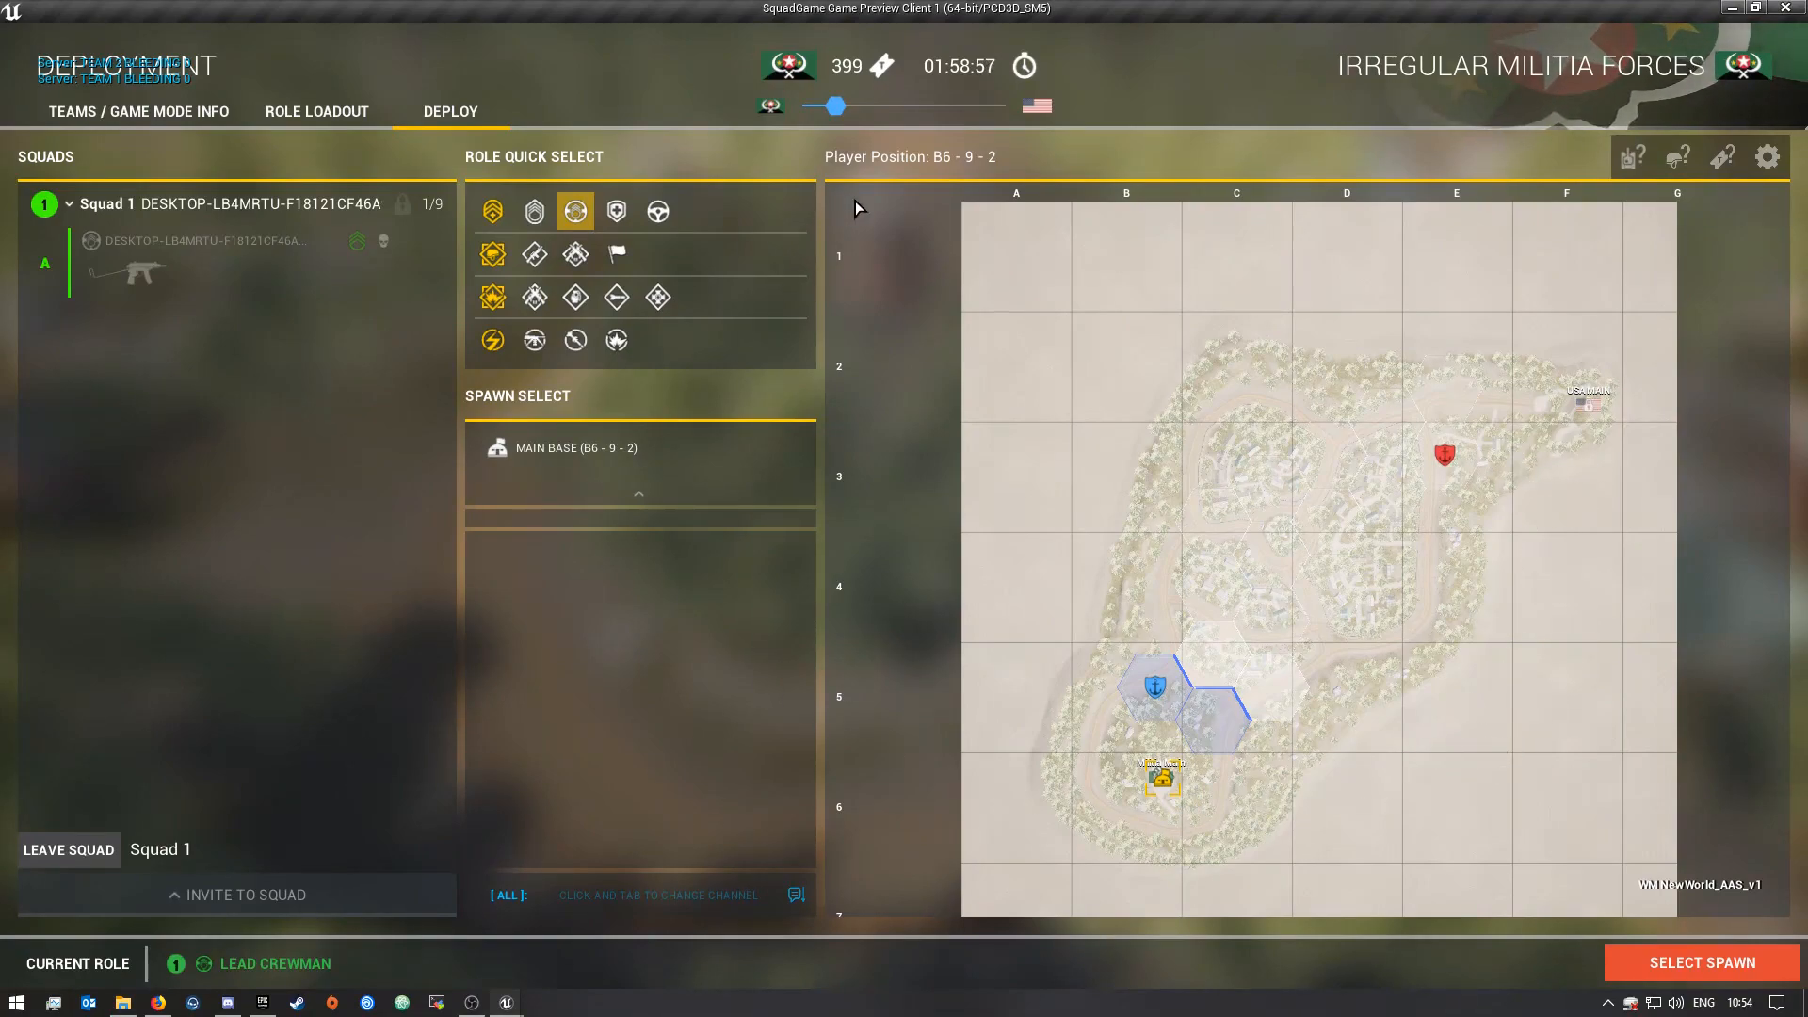
mouse_move(1425, 480)
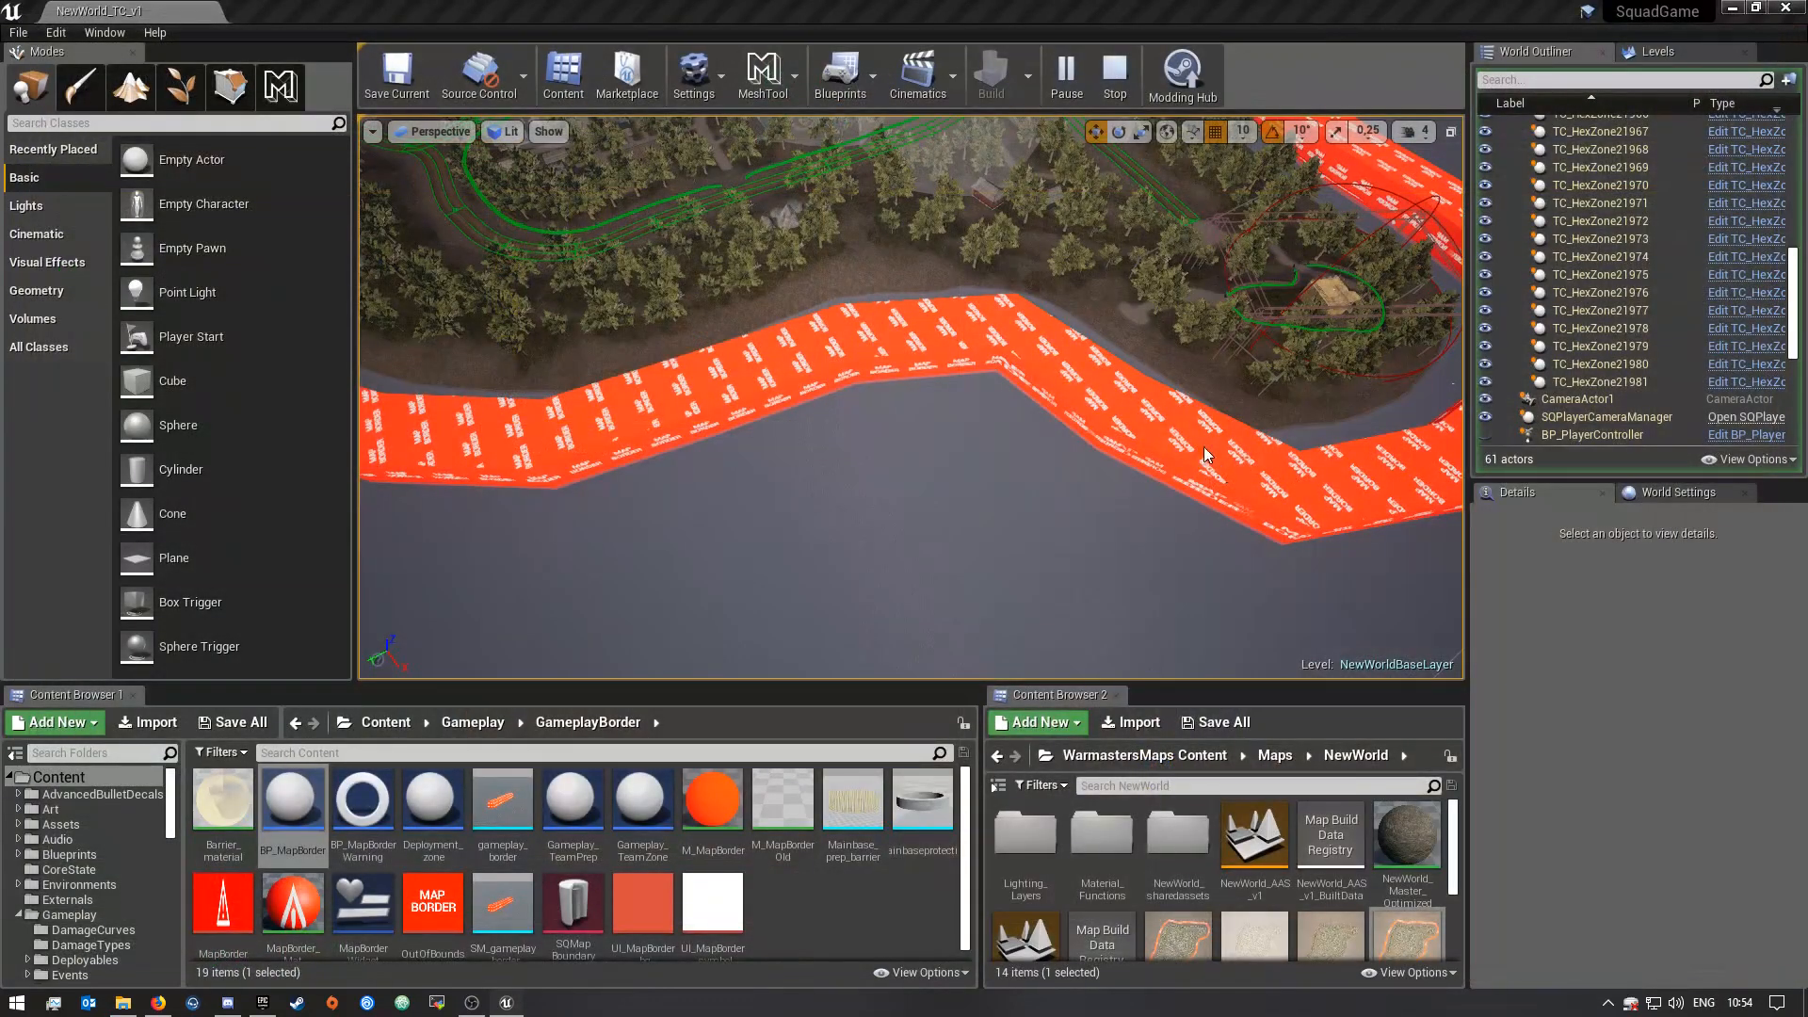
Step: Place a BP_MapBorder actor in the NewWorld_TC_v1 level with its initial short spline
click(1111, 74)
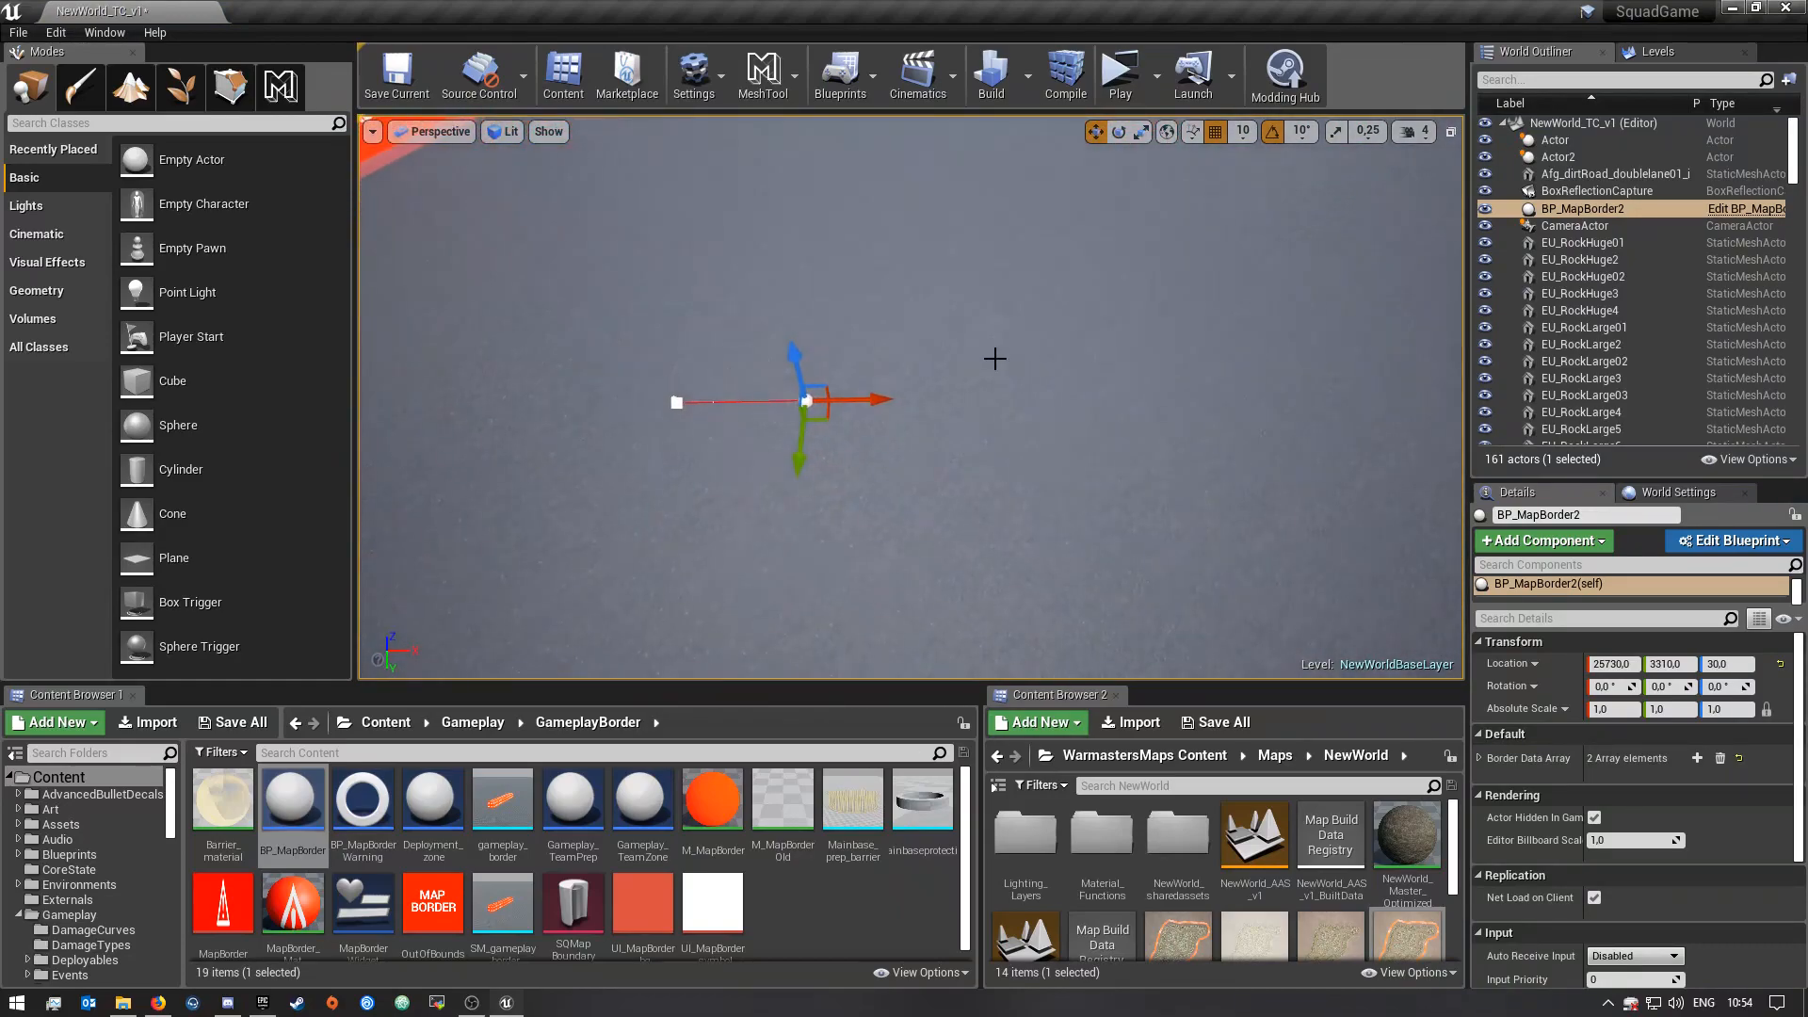
Step: Pan the viewport to frame the BP_MapBorder spline stretching across the ground
drag(804, 400, 1045, 398)
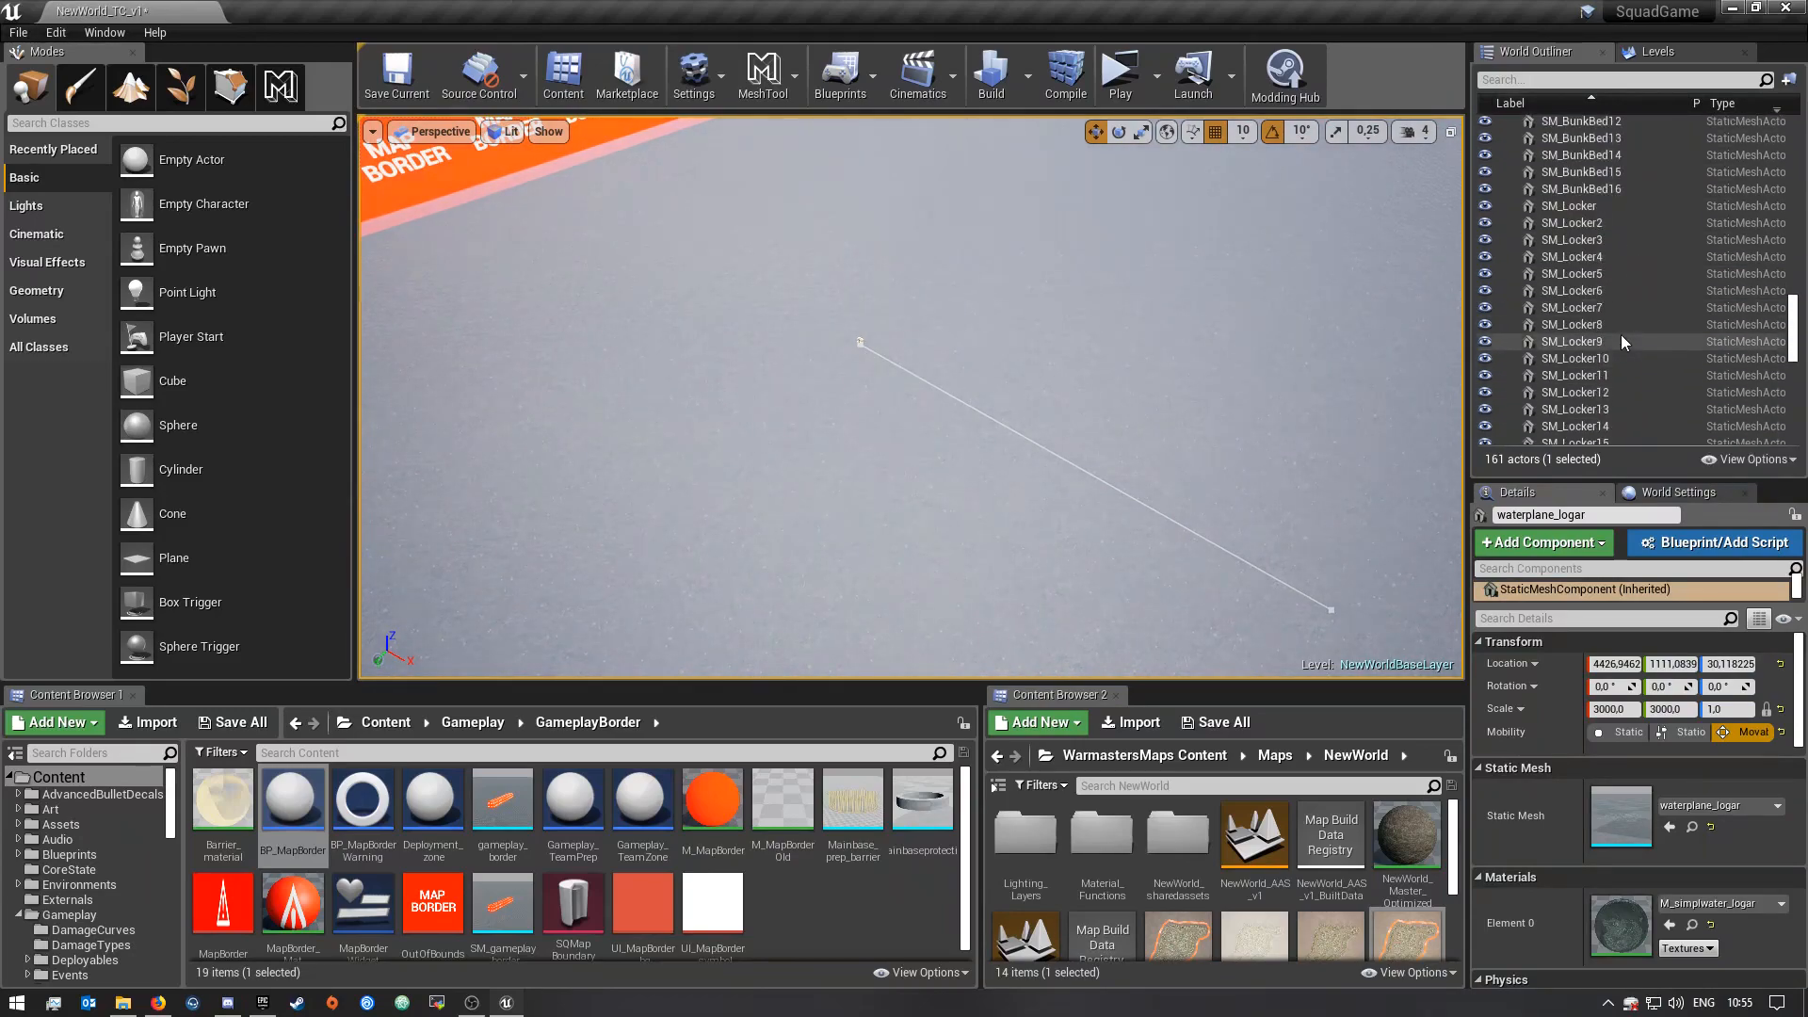
Step: Filter the World Outliner by 'bor' and select the BP_MapBorder2 actor
click(1613, 79)
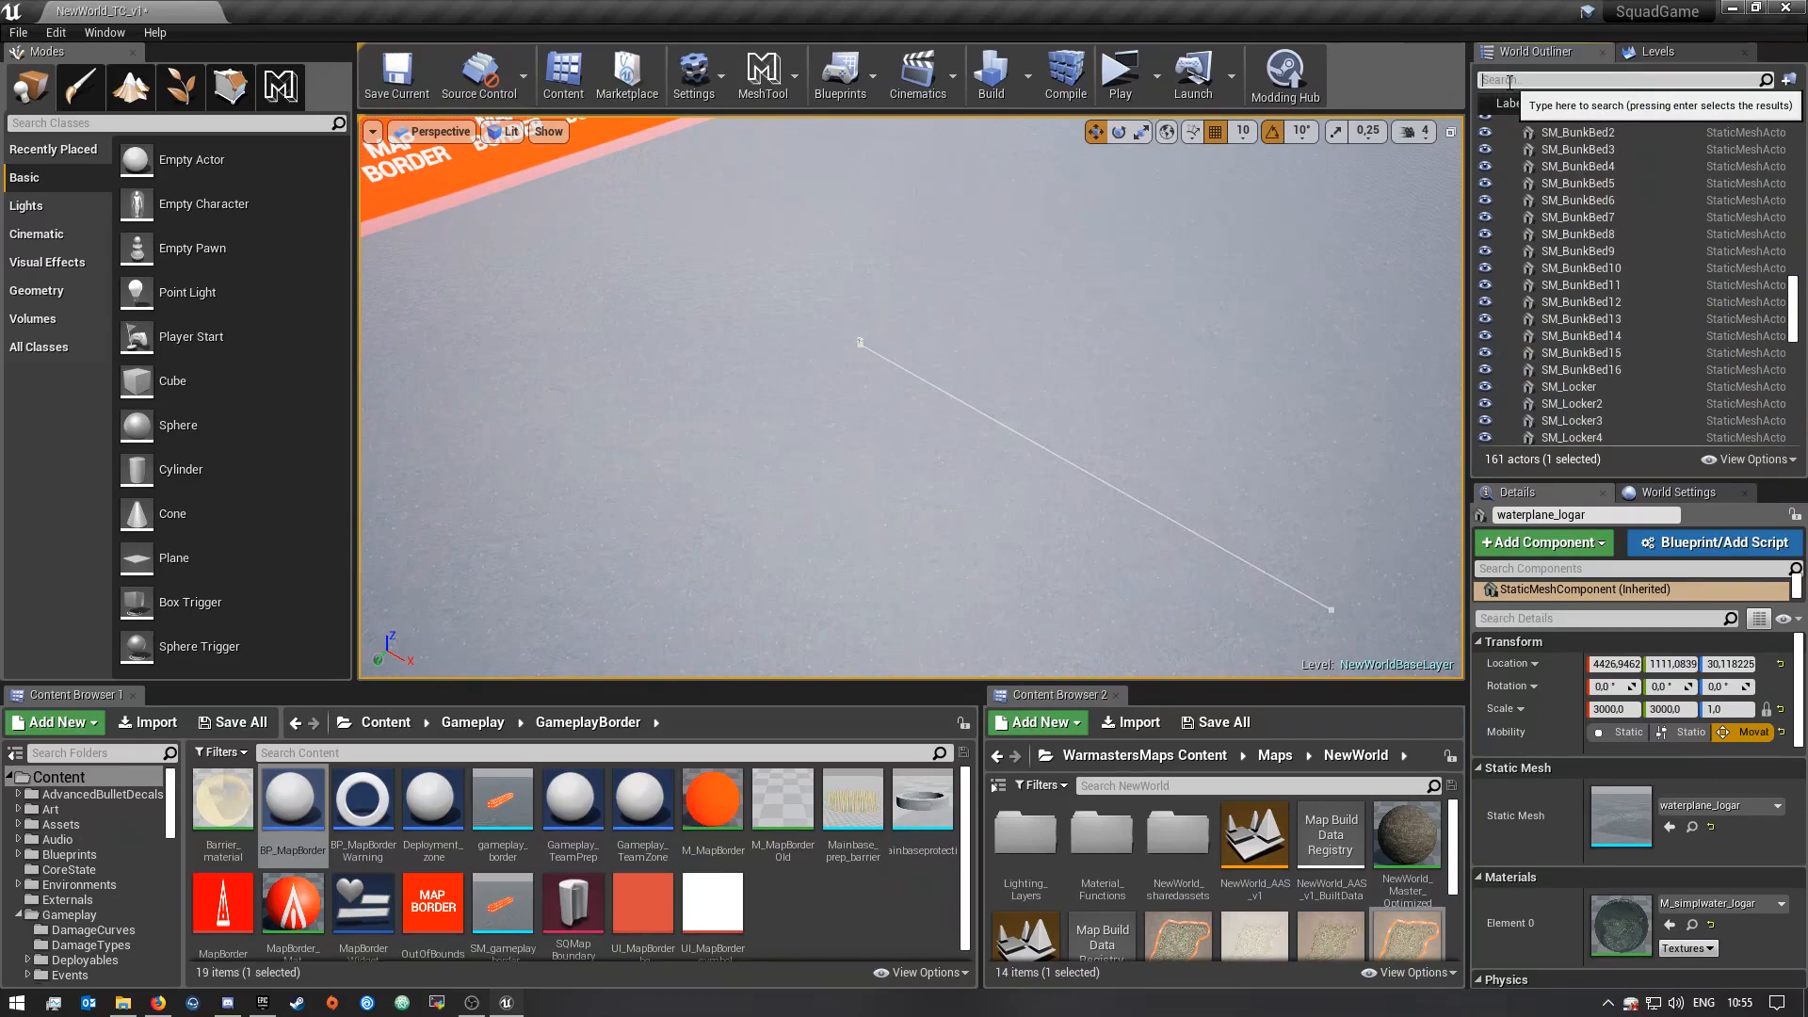
text(bor)
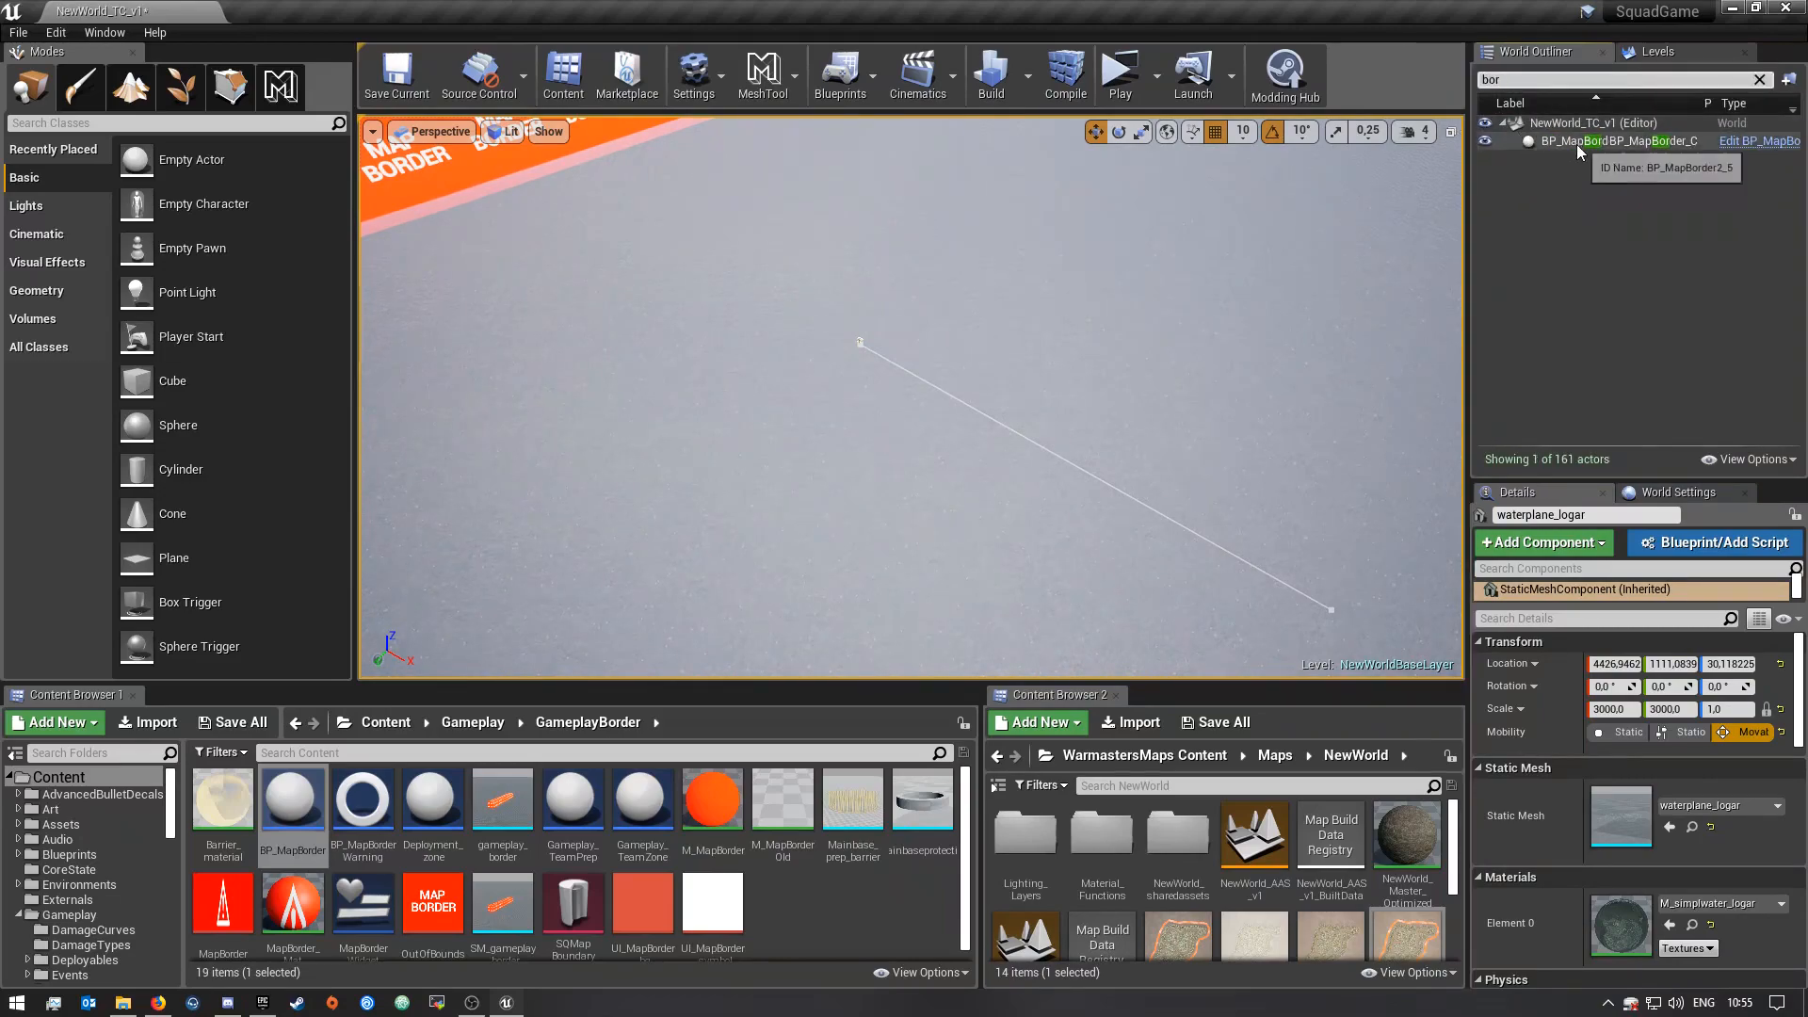
click(1623, 142)
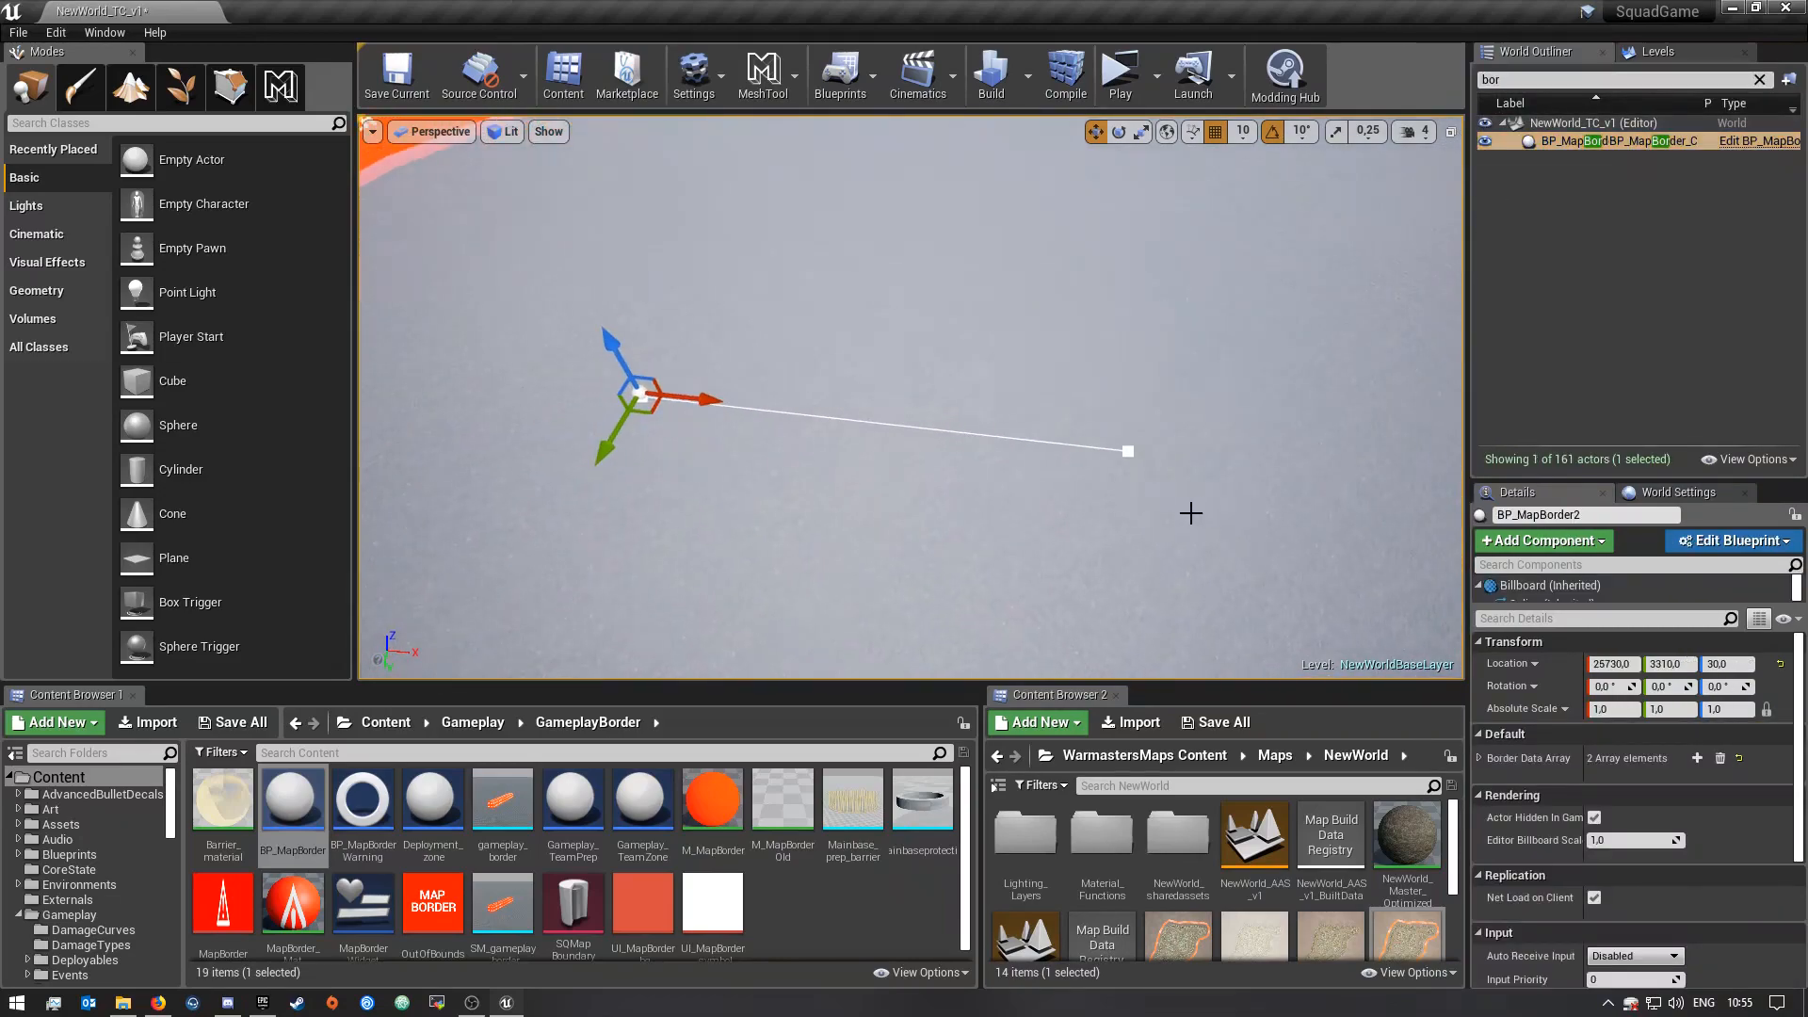